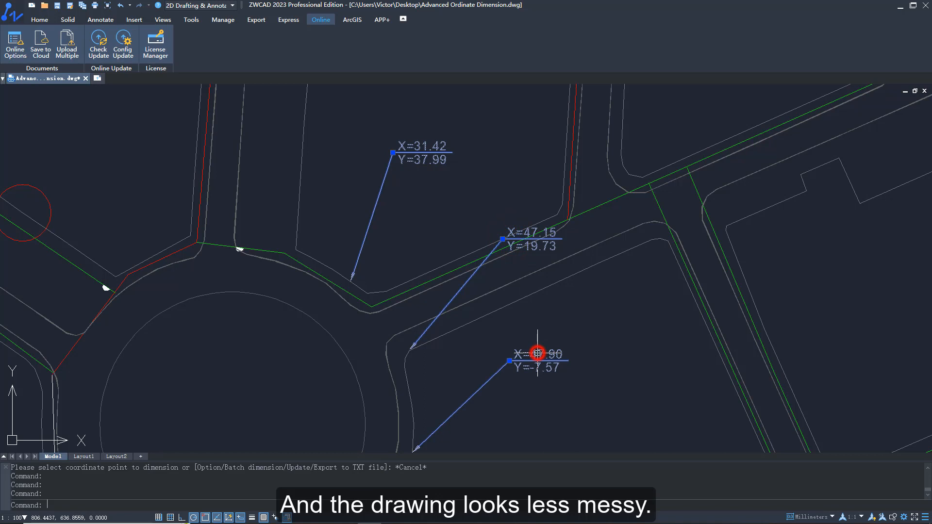
- Start EXDIMORDINATE to label the road point at X=822.85, Y=660.93
type("e")
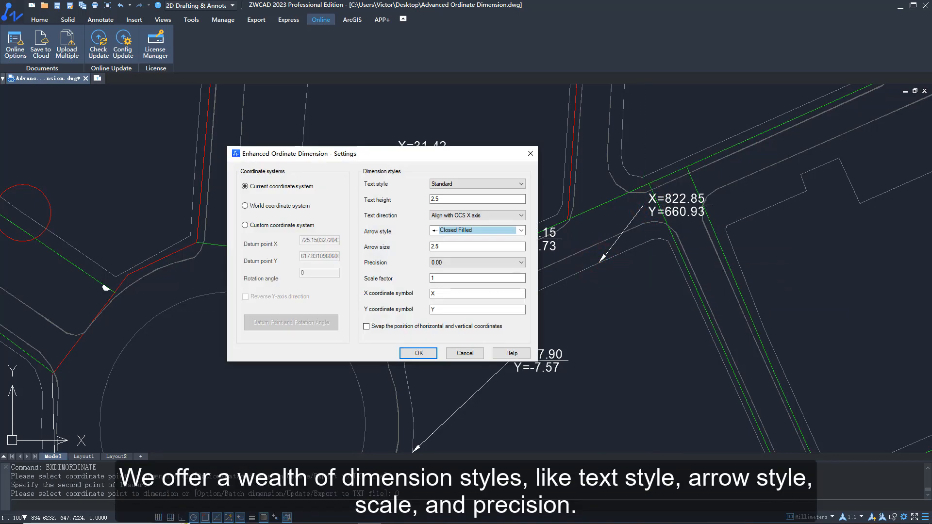
- Set ordinate dimension text style to arial and arrowheads to Dot
left_click(476, 199)
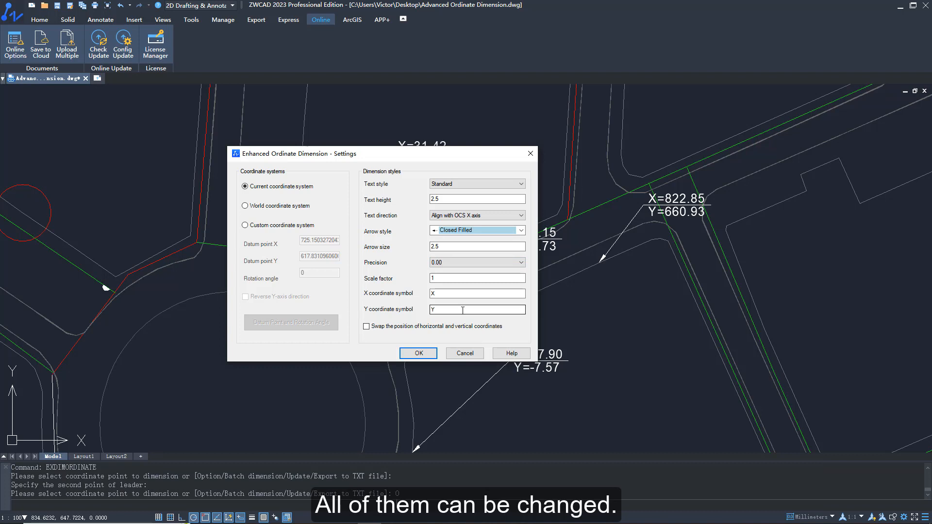
left_click(520, 183)
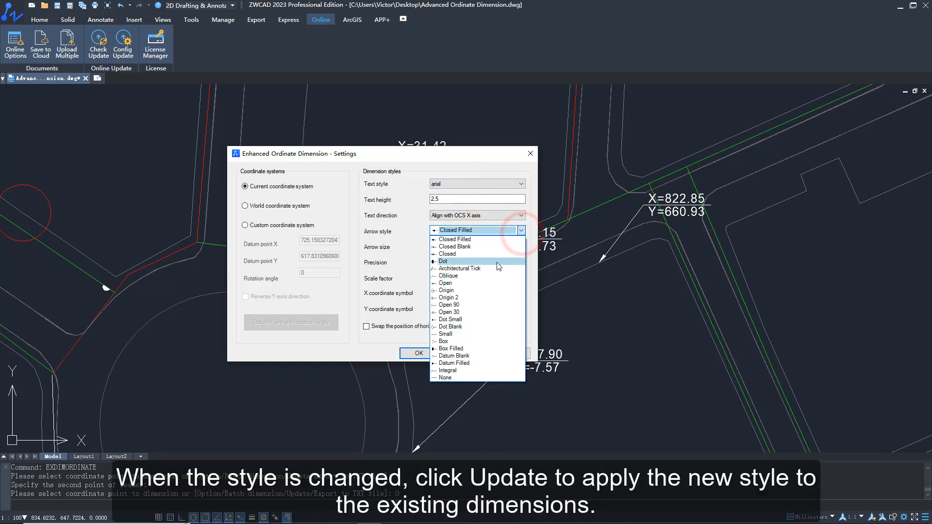
left_click(413, 353)
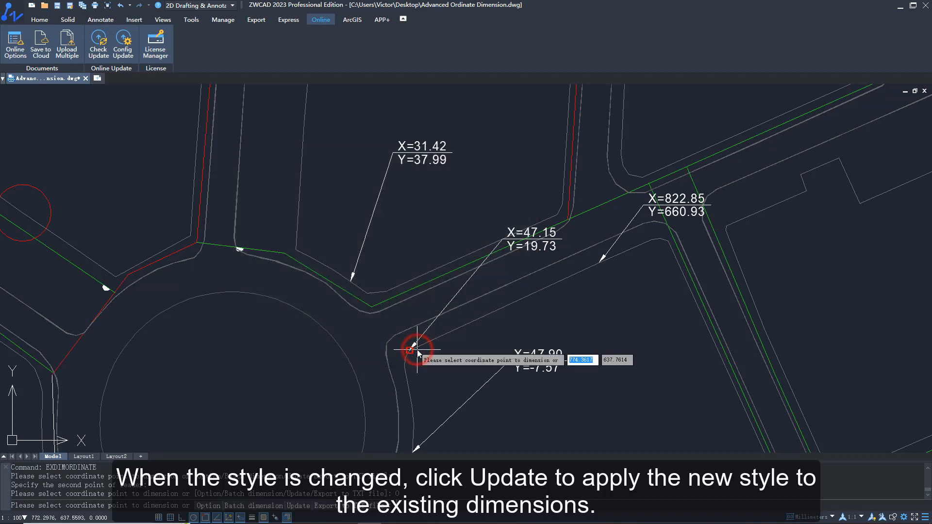
- Update existing ordinate dimensions to arial text with dot arrowheads
right_click(418, 353)
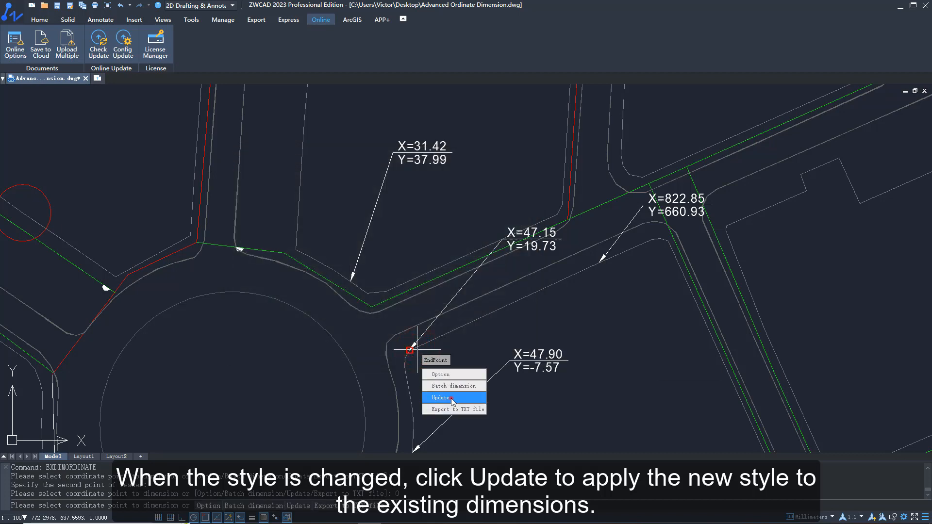
left_click(441, 397)
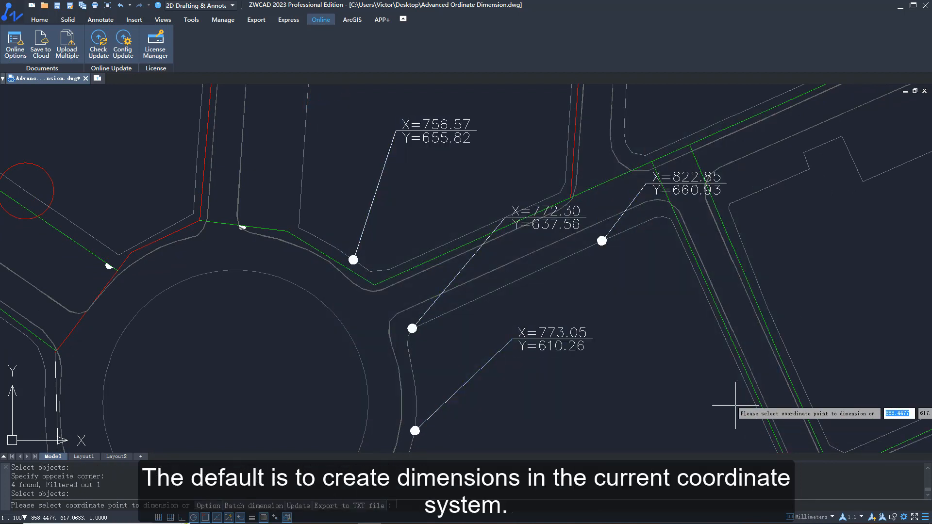
- Reopen ordinate dimension settings and switch to a custom coordinate system
right_click(670, 346)
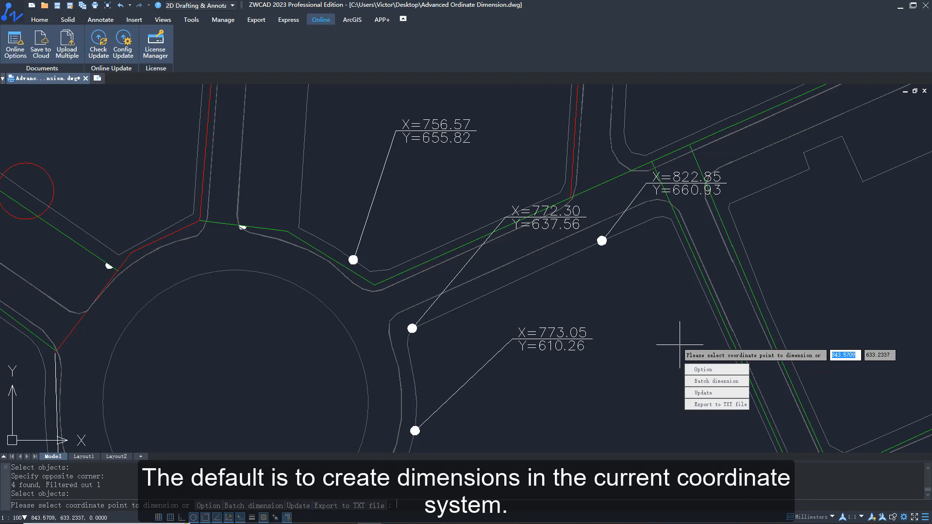
left_click(702, 369)
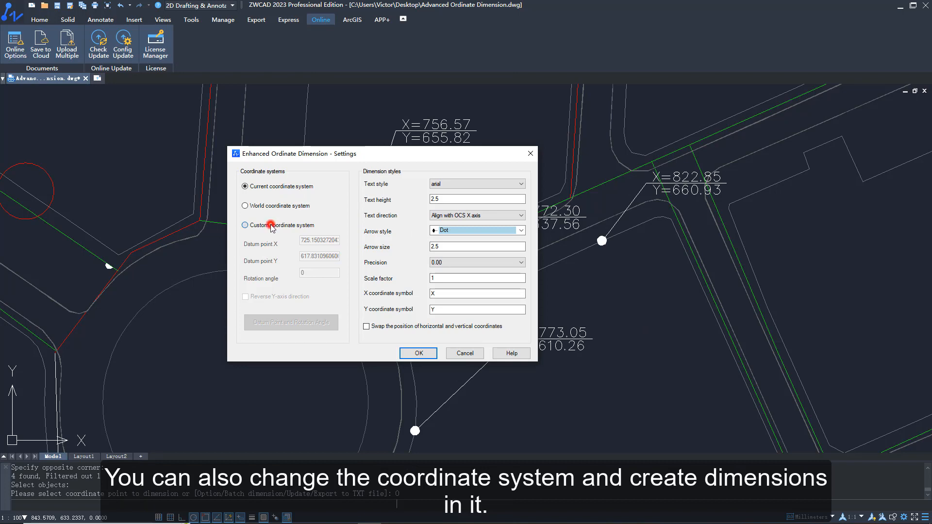
left_click(418, 353)
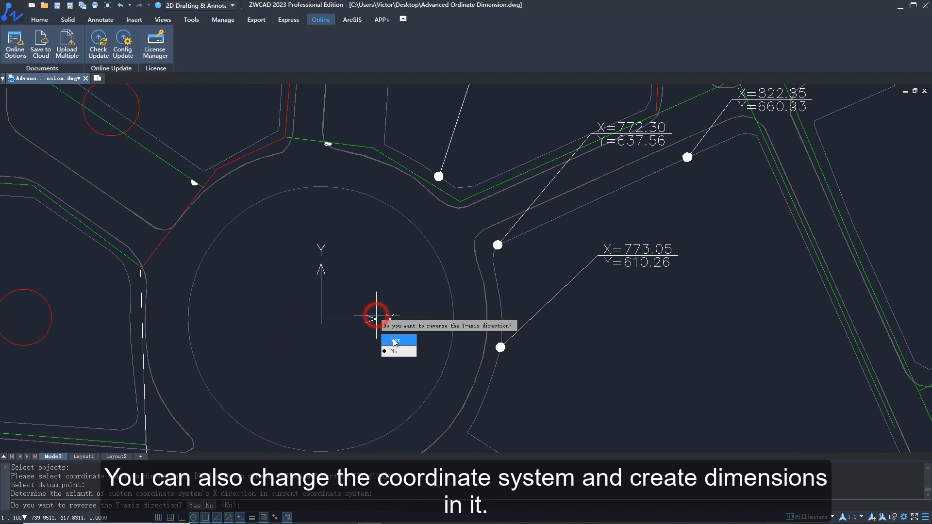
- Keep Y unreversed, confirm the custom system, and dimension the origin as X=0.00, Y=0.00
left_click(392, 352)
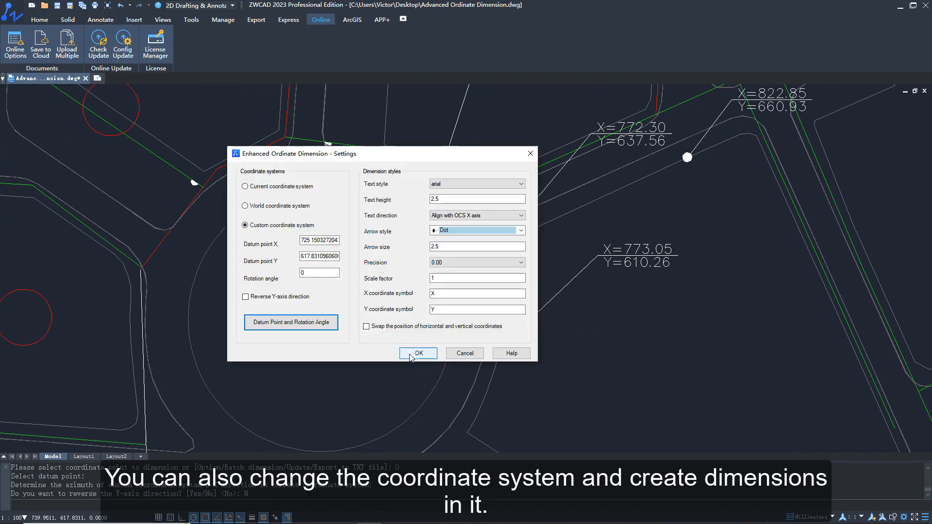
left_click(418, 353)
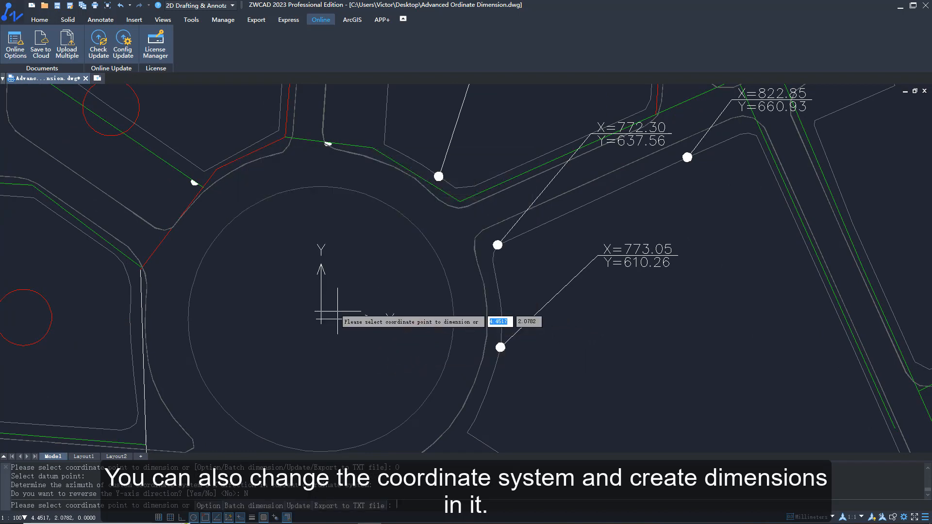
left_click(320, 317)
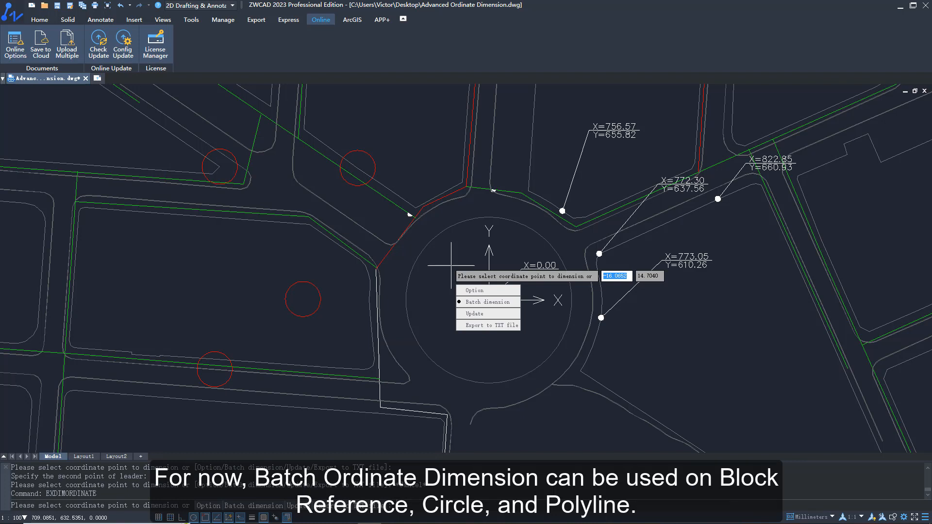
- Batch-dimension the four red circle centres with only Circle ticked
left_click(485, 302)
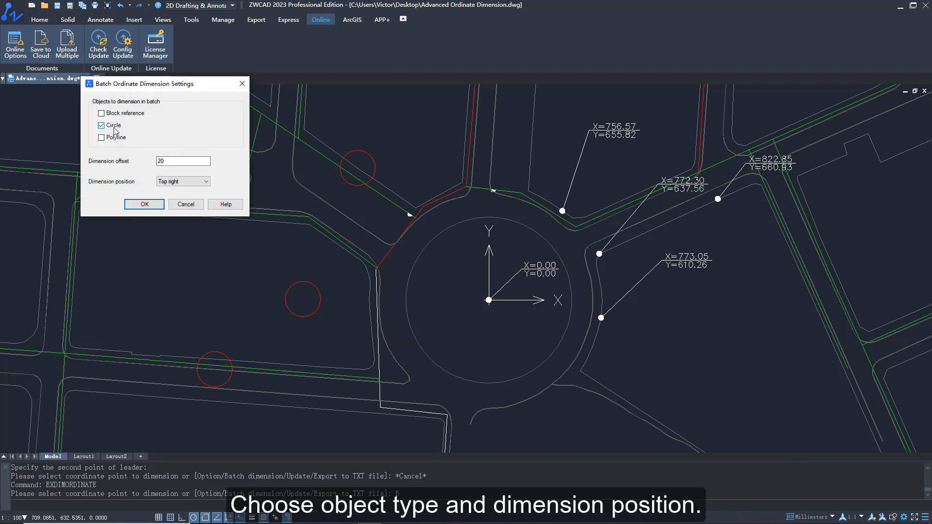
left_click(144, 203)
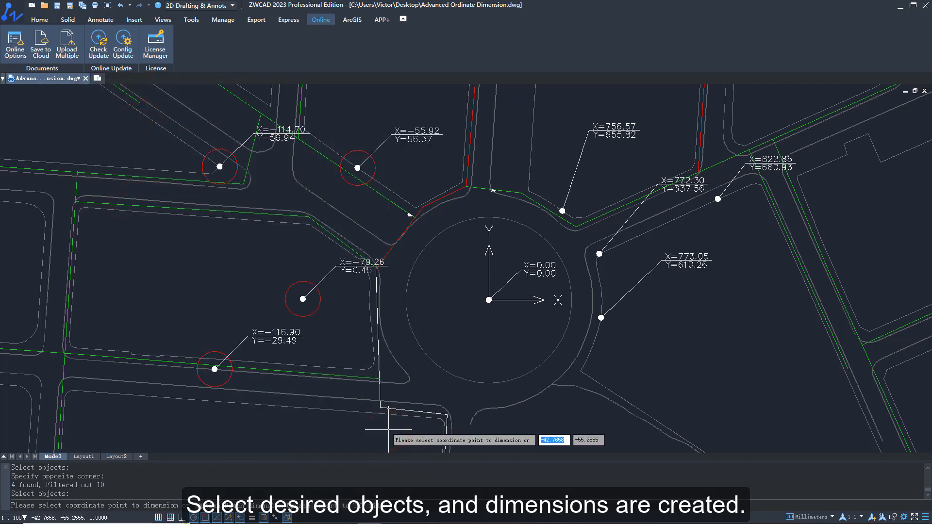
right_click(403, 345)
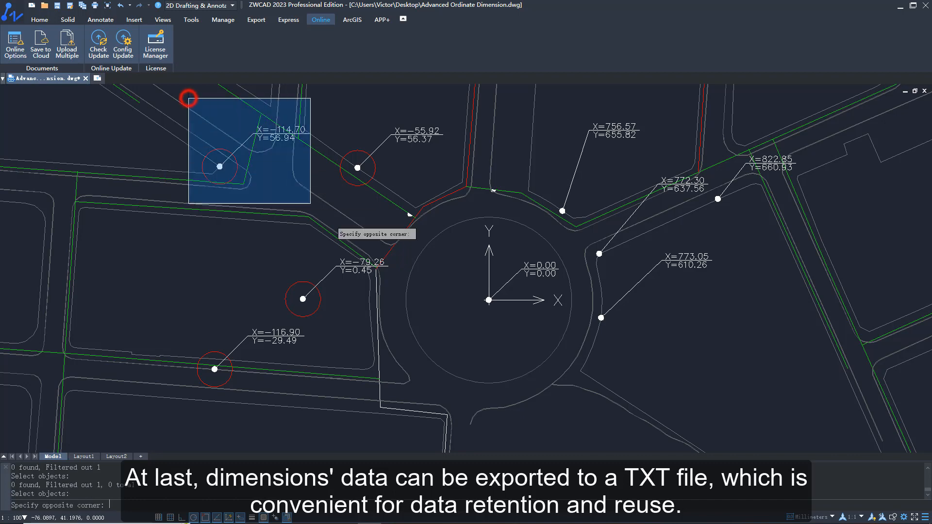
- Export the nine ordinate dimensions to OrdinateTable.txt on the desktop
left_click(841, 438)
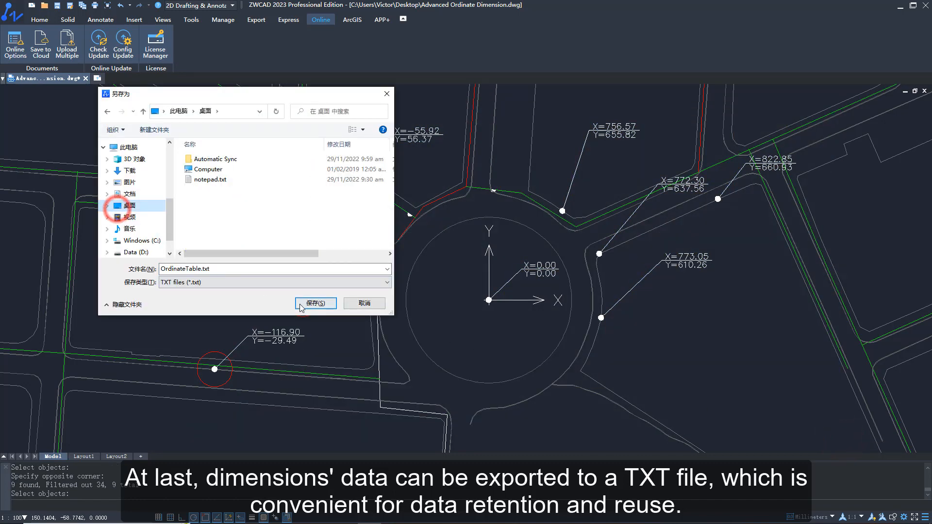
left_click(315, 303)
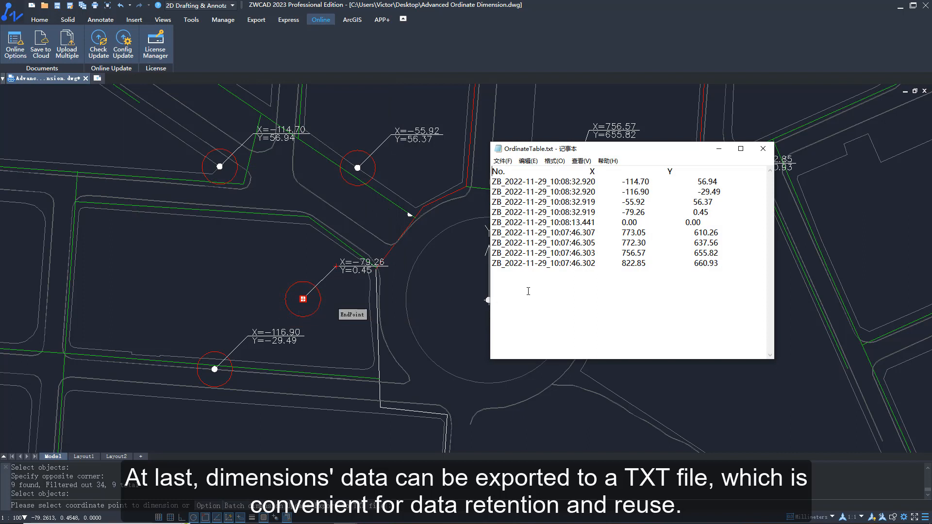